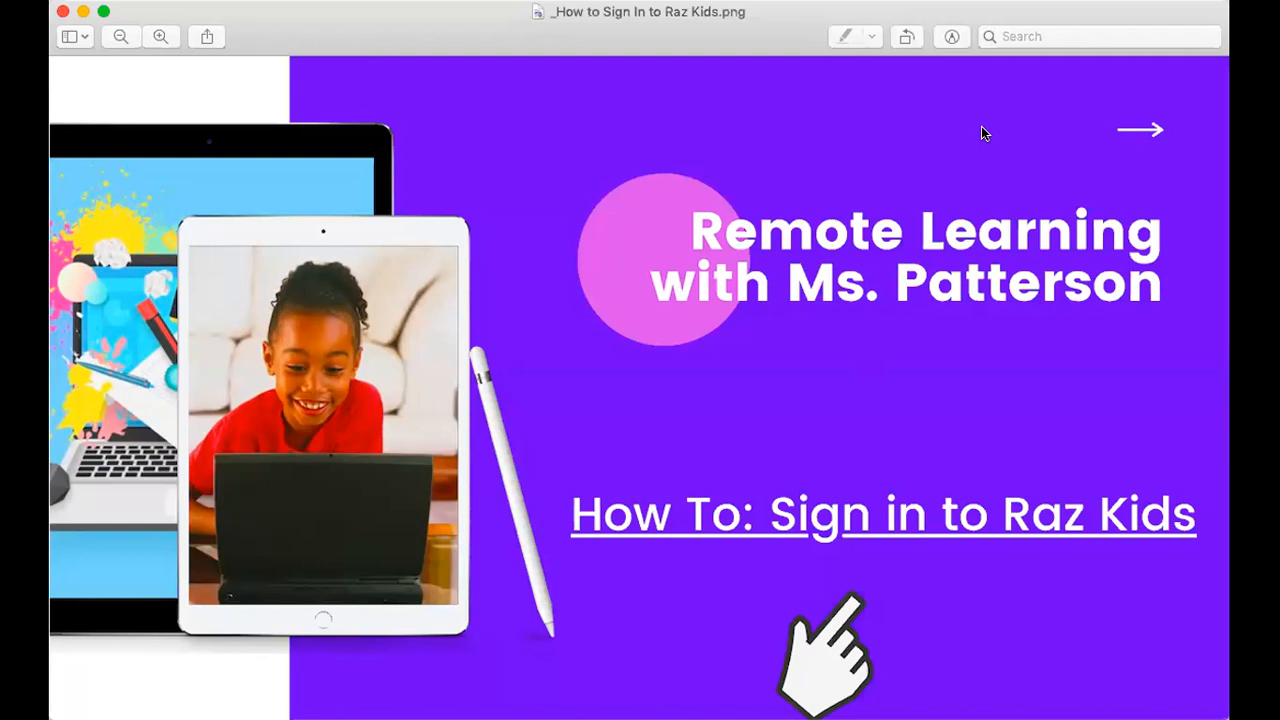
pyautogui.moveTo(947, 85)
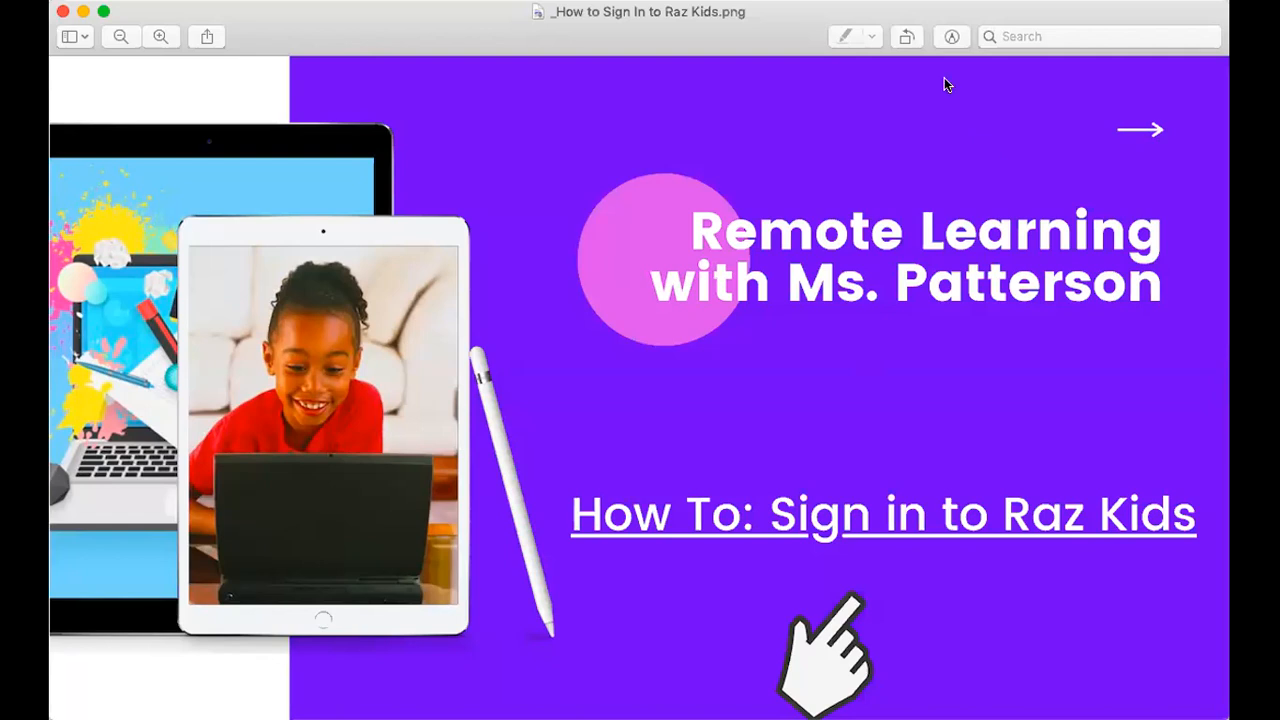
pyautogui.moveTo(712, 28)
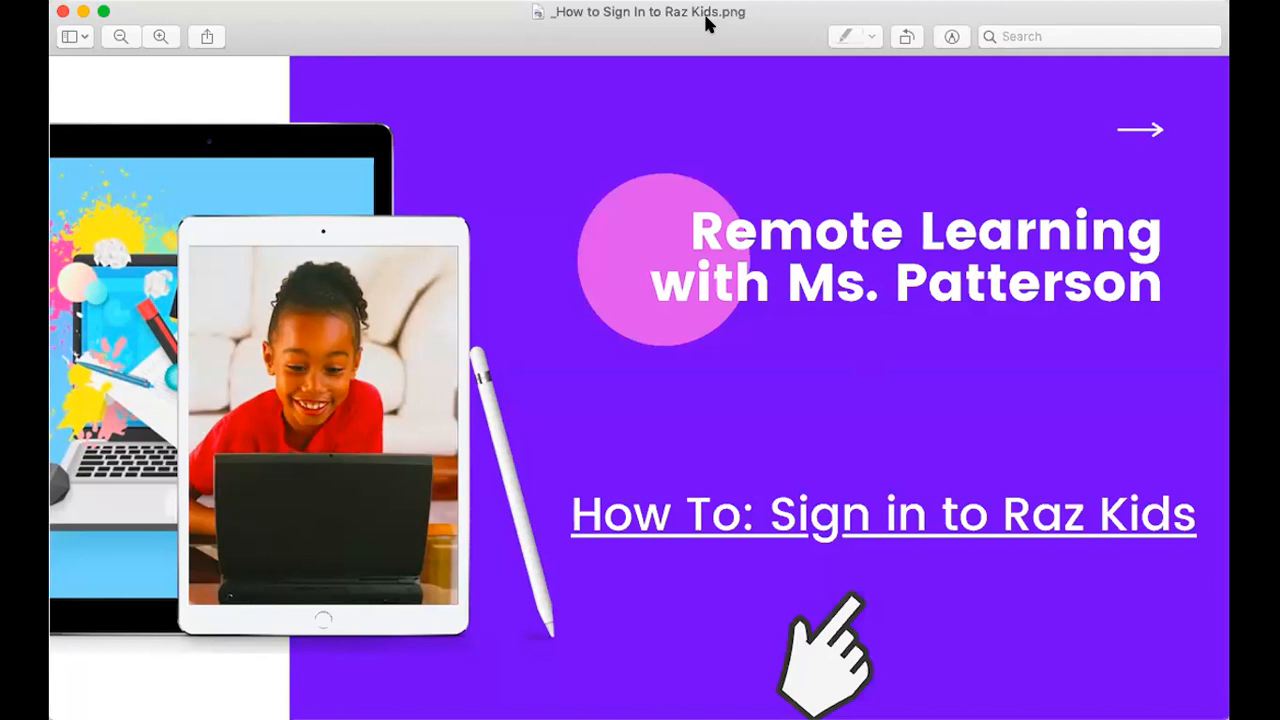
pyautogui.moveTo(393, 318)
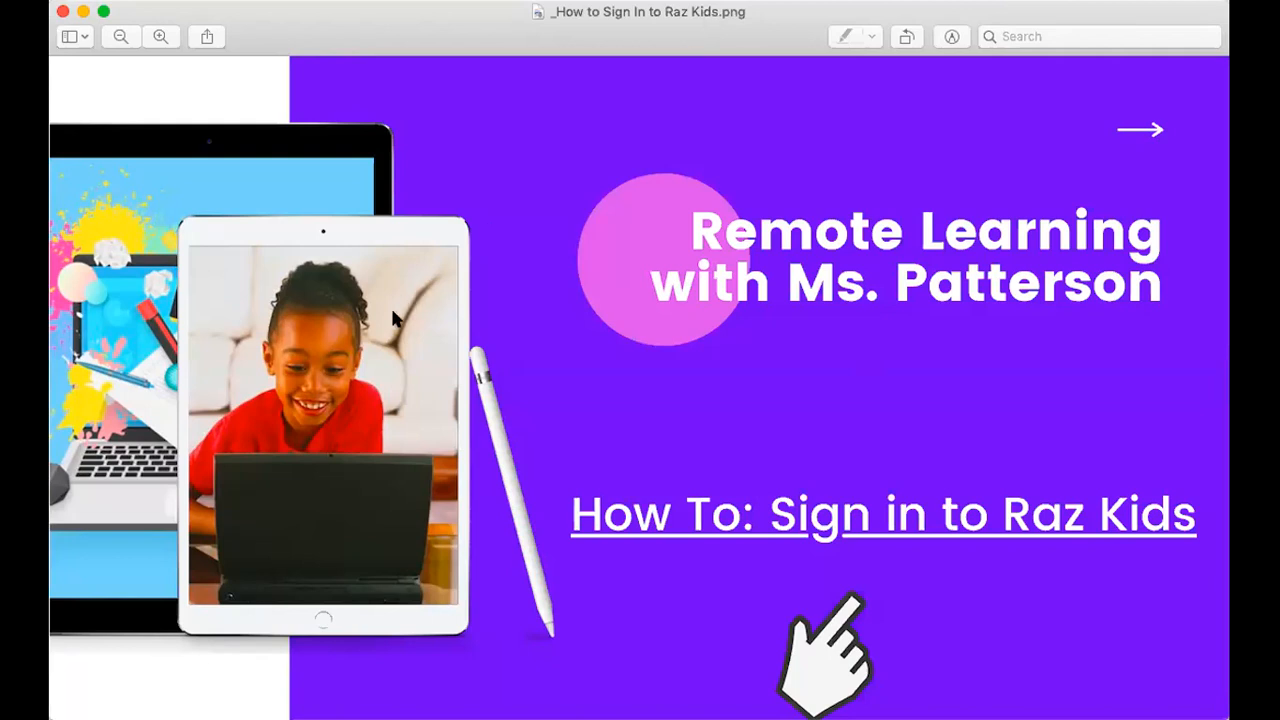
pyautogui.moveTo(900, 322)
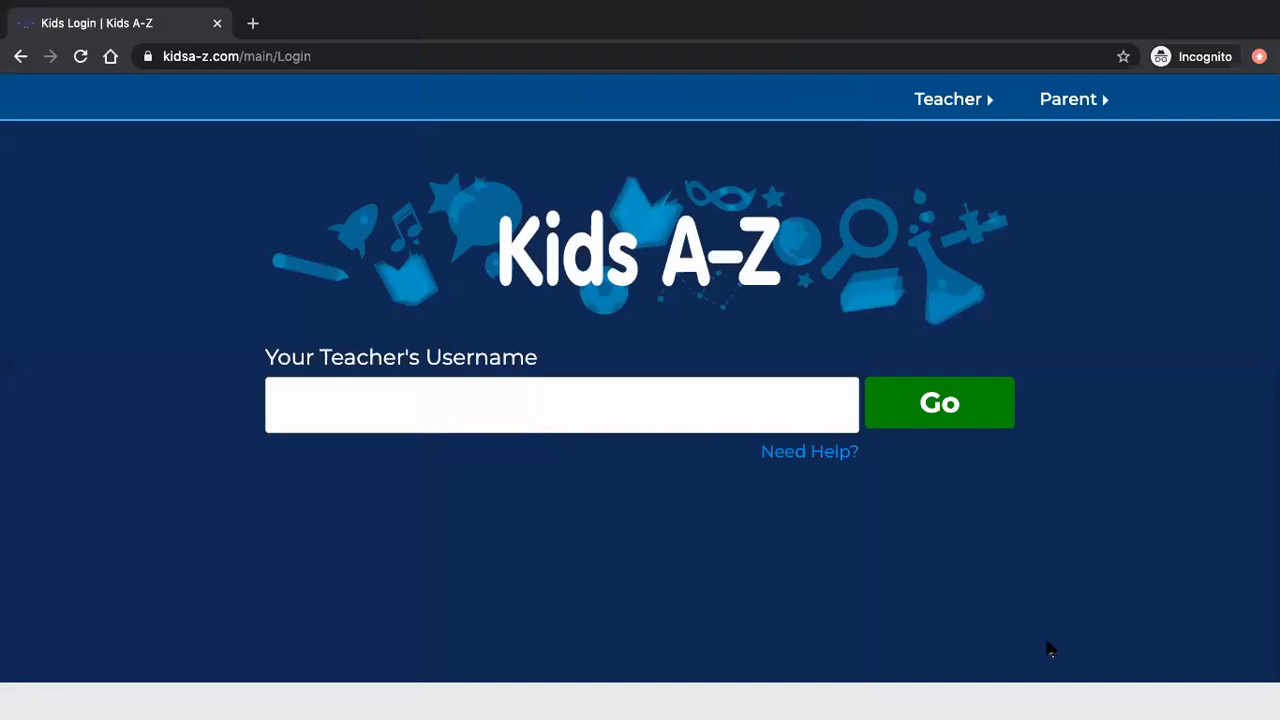
# Enter teacher username k2019 on the login page and submit it.
pyautogui.click(560, 403)
pyautogui.write('k2019')
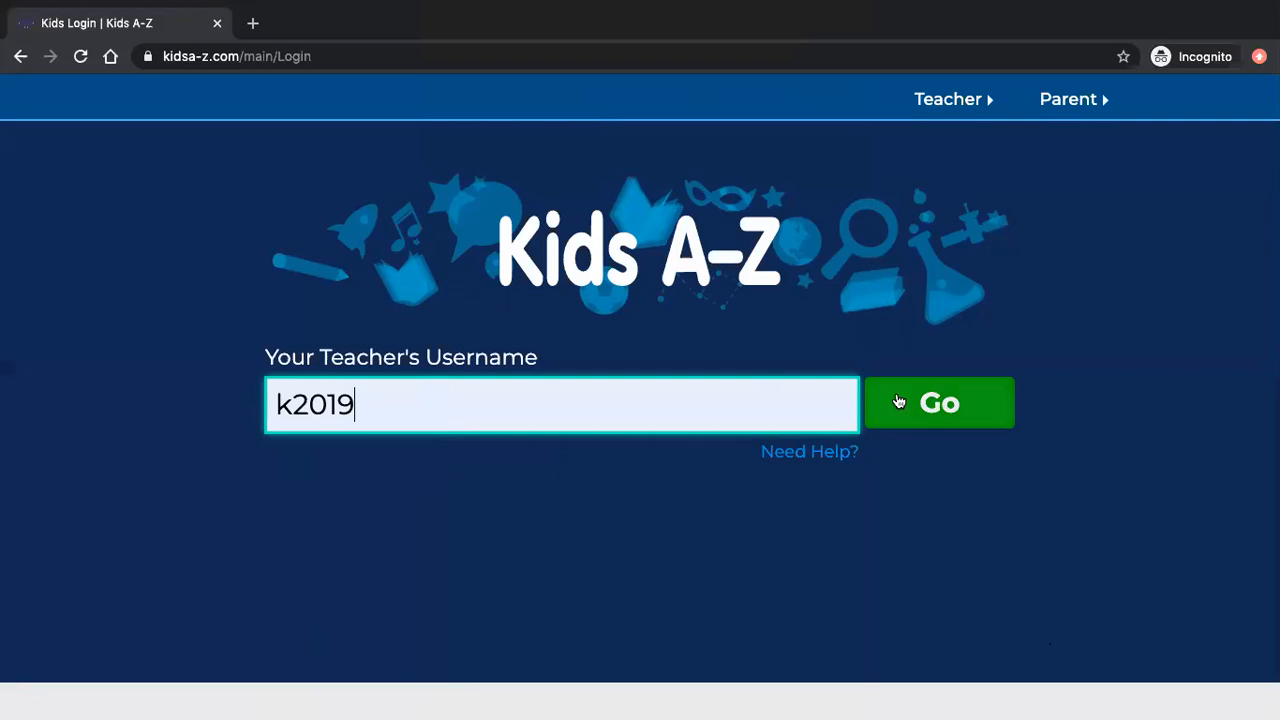
pyautogui.click(938, 402)
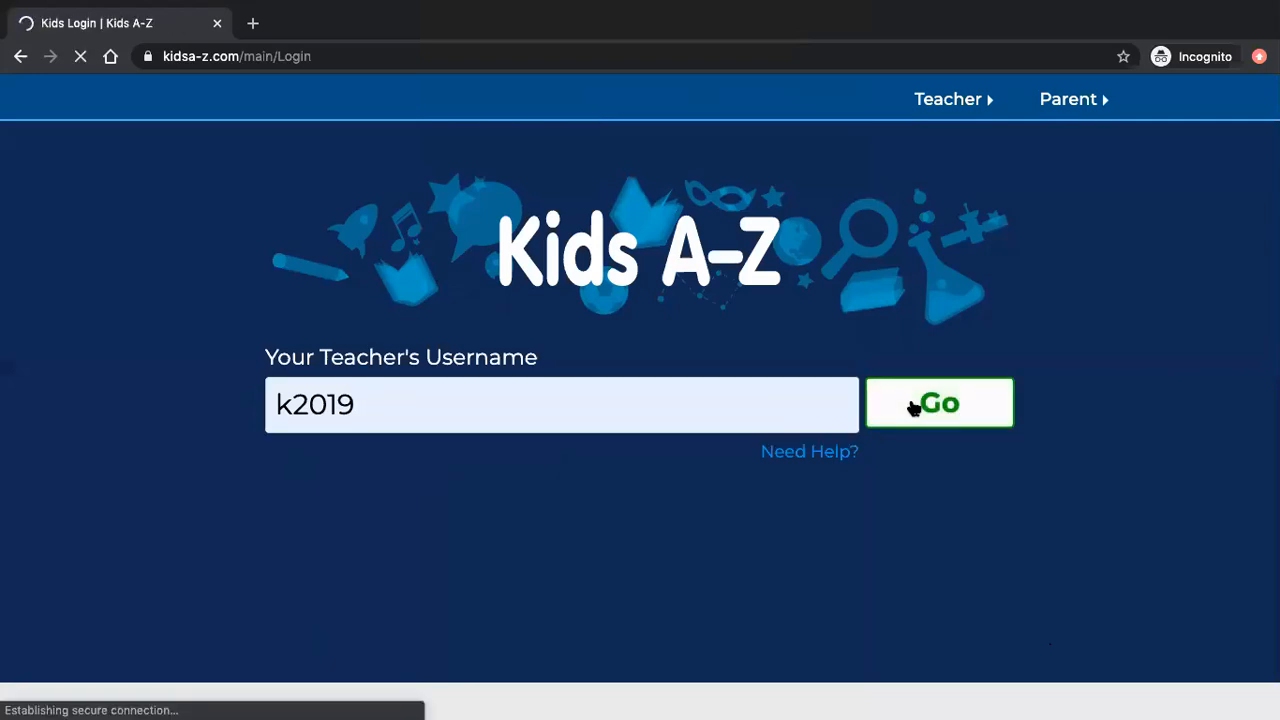
# Sign in as the Practice student using the rabbit and duck picture password.
pyautogui.click(938, 403)
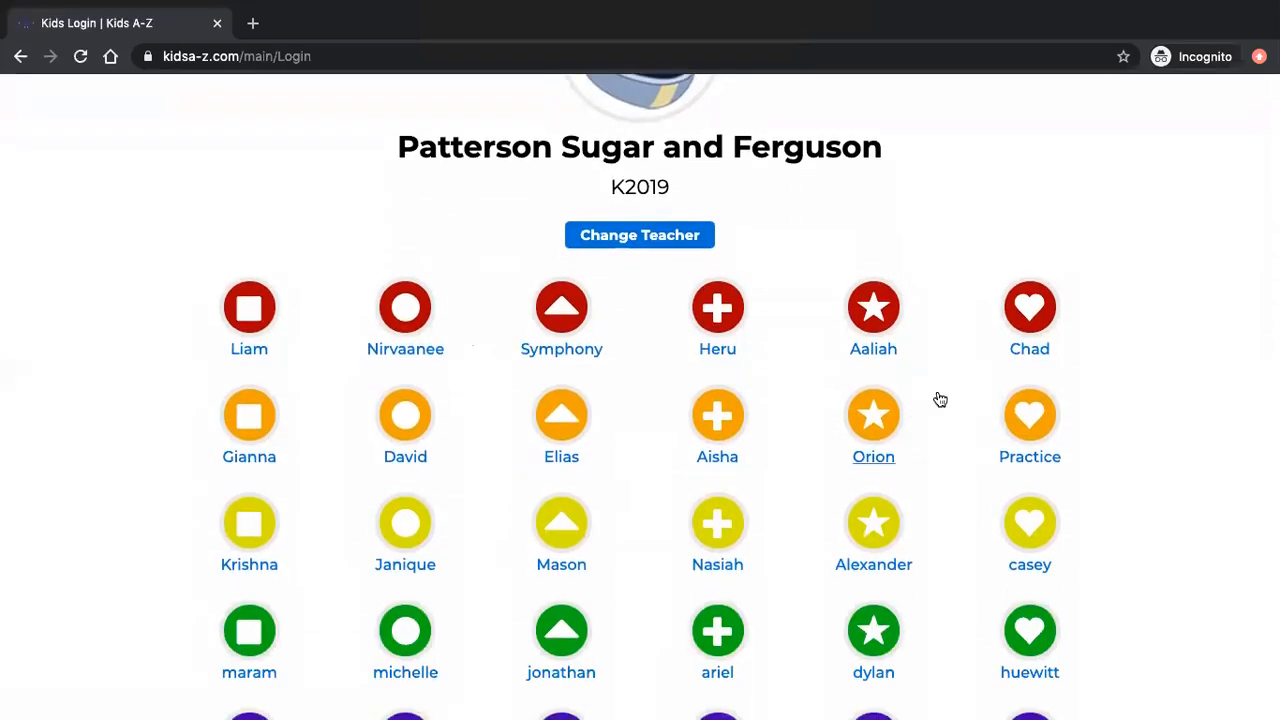
pyautogui.moveTo(1030, 417)
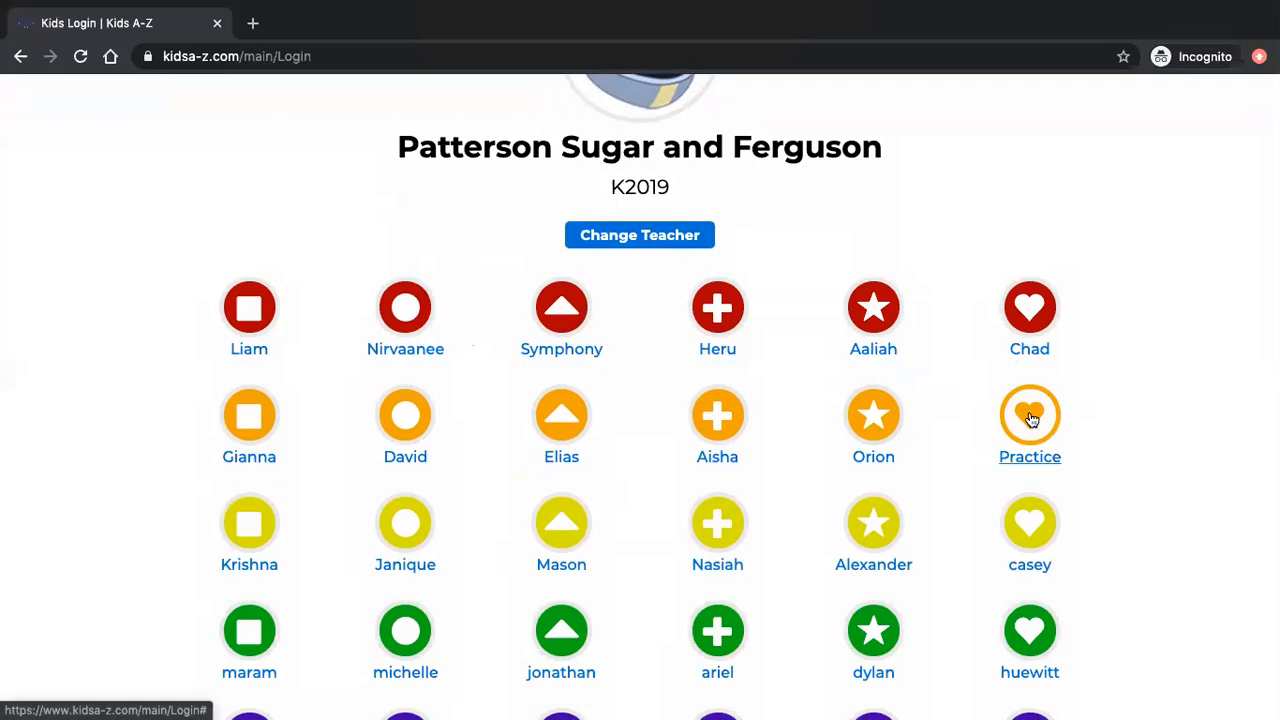
pyautogui.click(1029, 415)
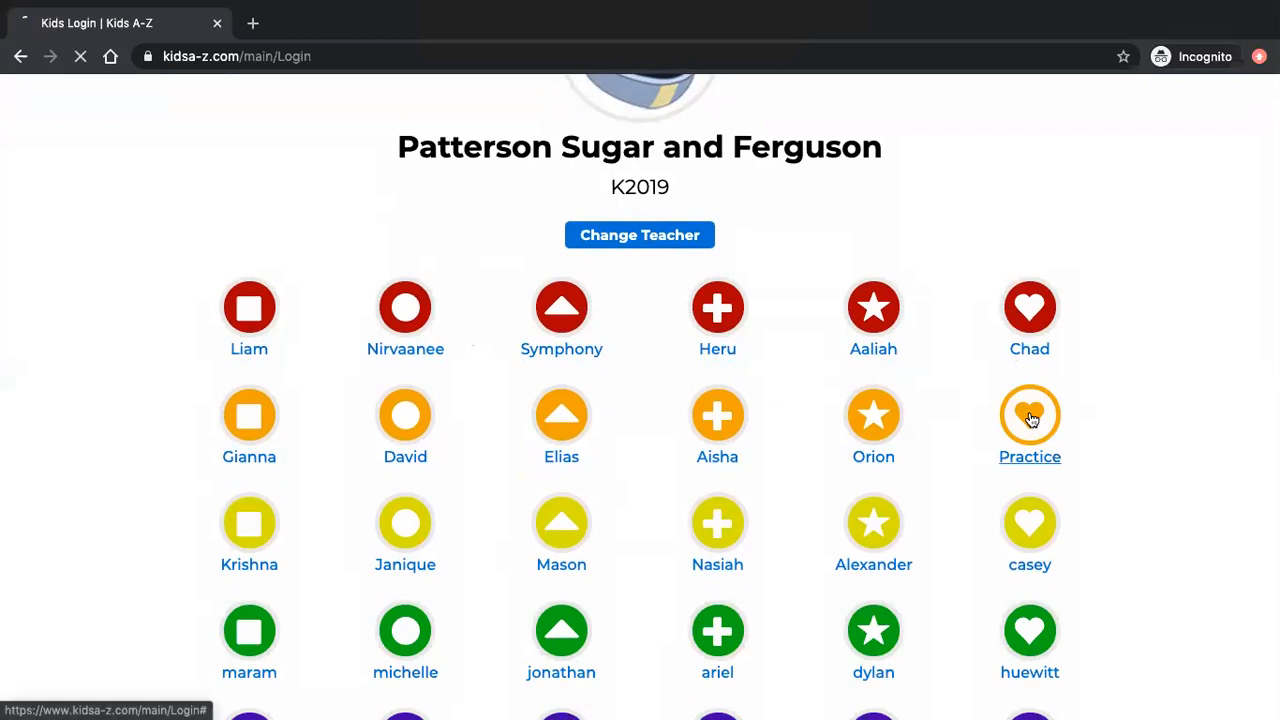
pyautogui.click(1029, 415)
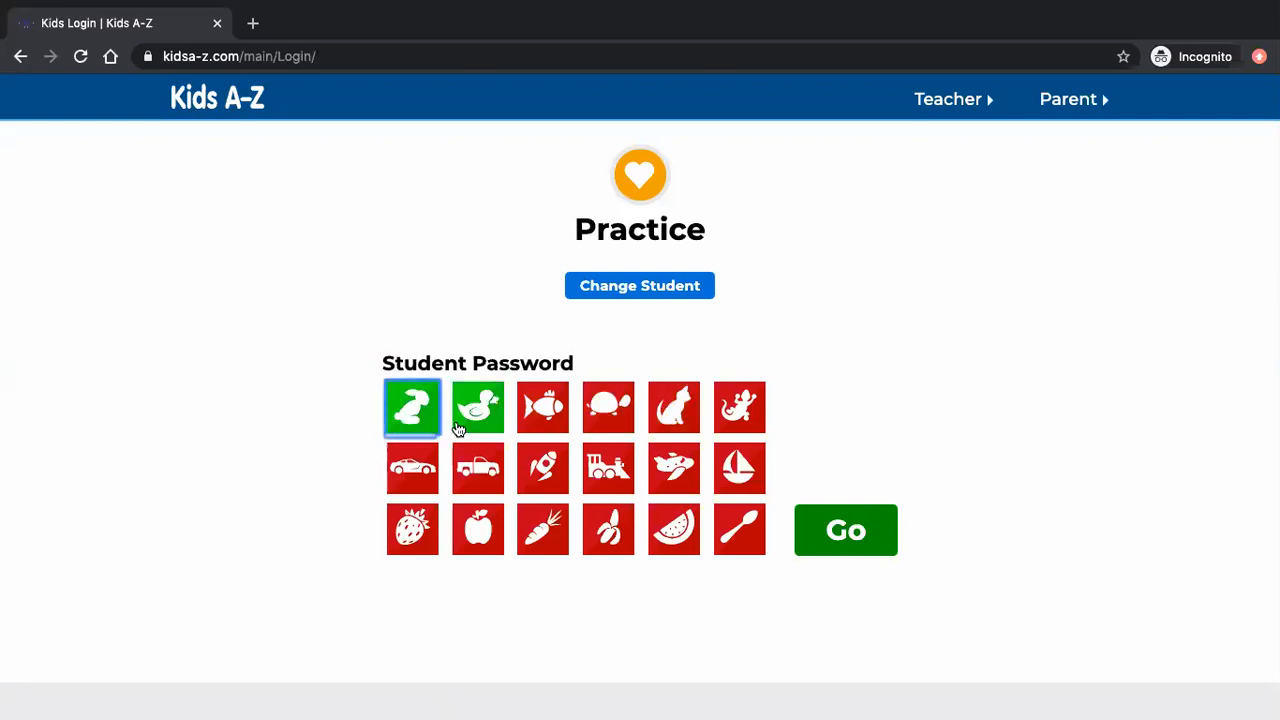
pyautogui.click(845, 530)
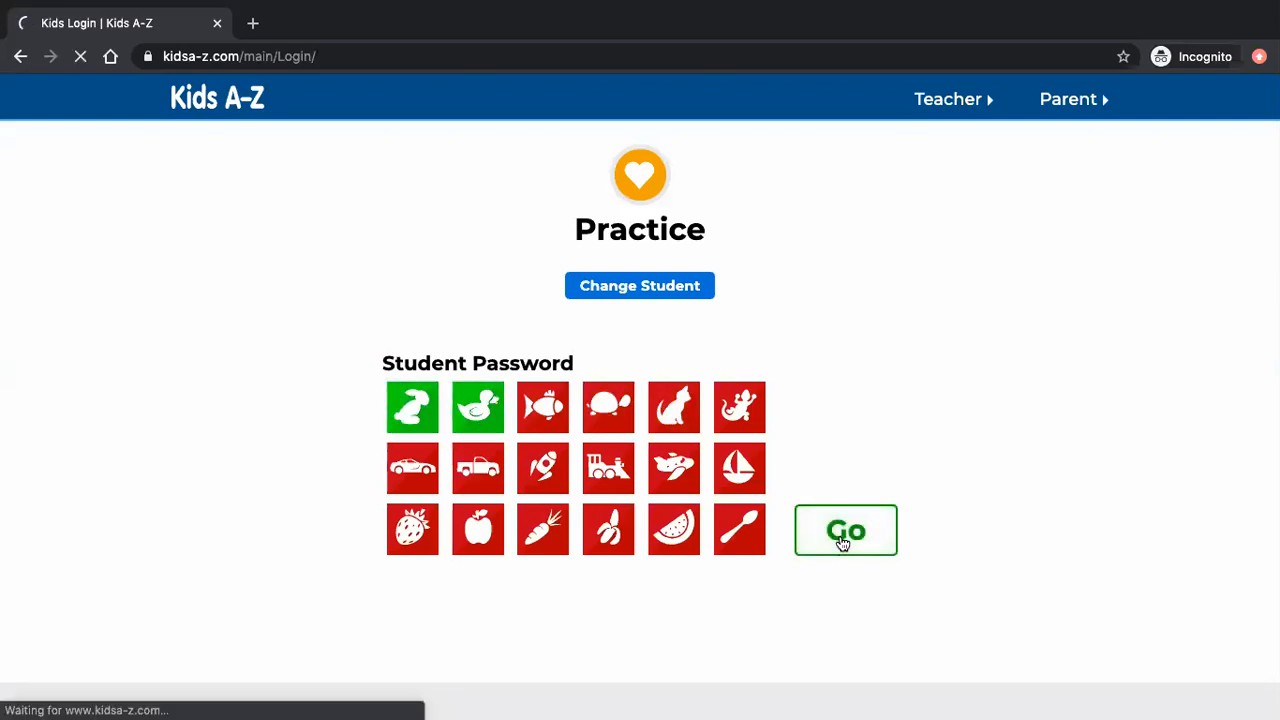
pyautogui.click(845, 530)
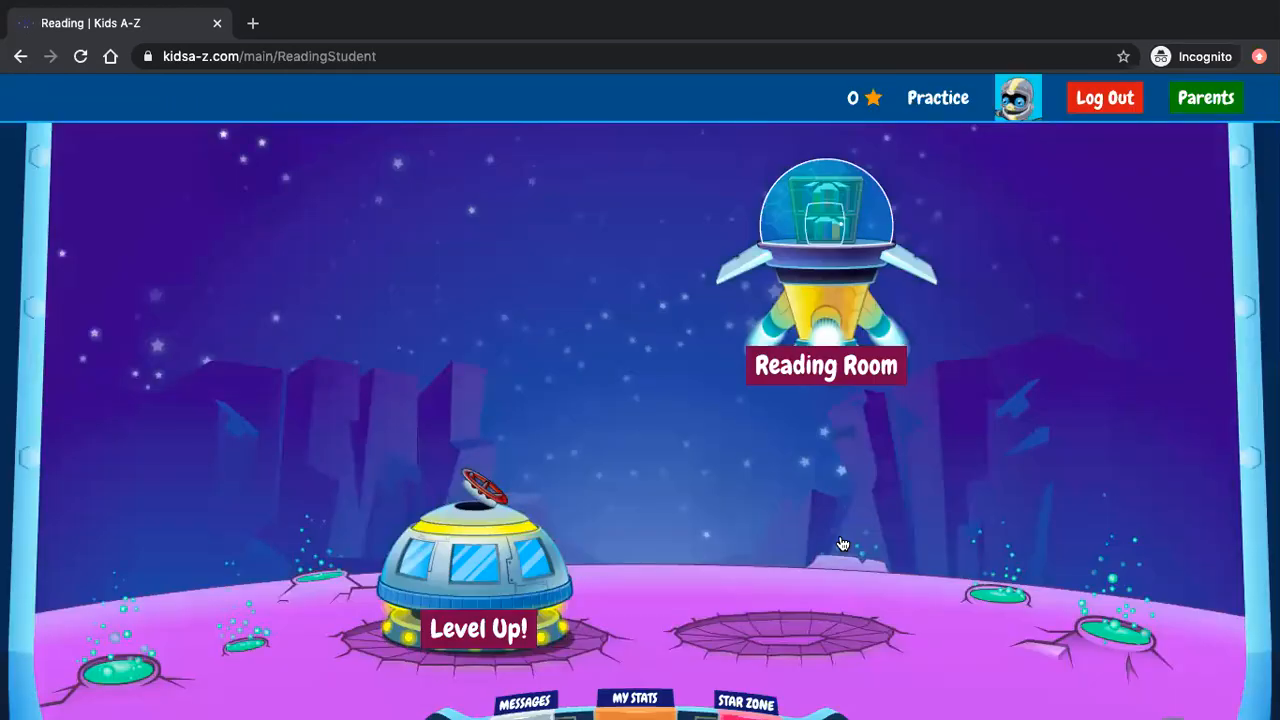
pyautogui.moveTo(820, 360)
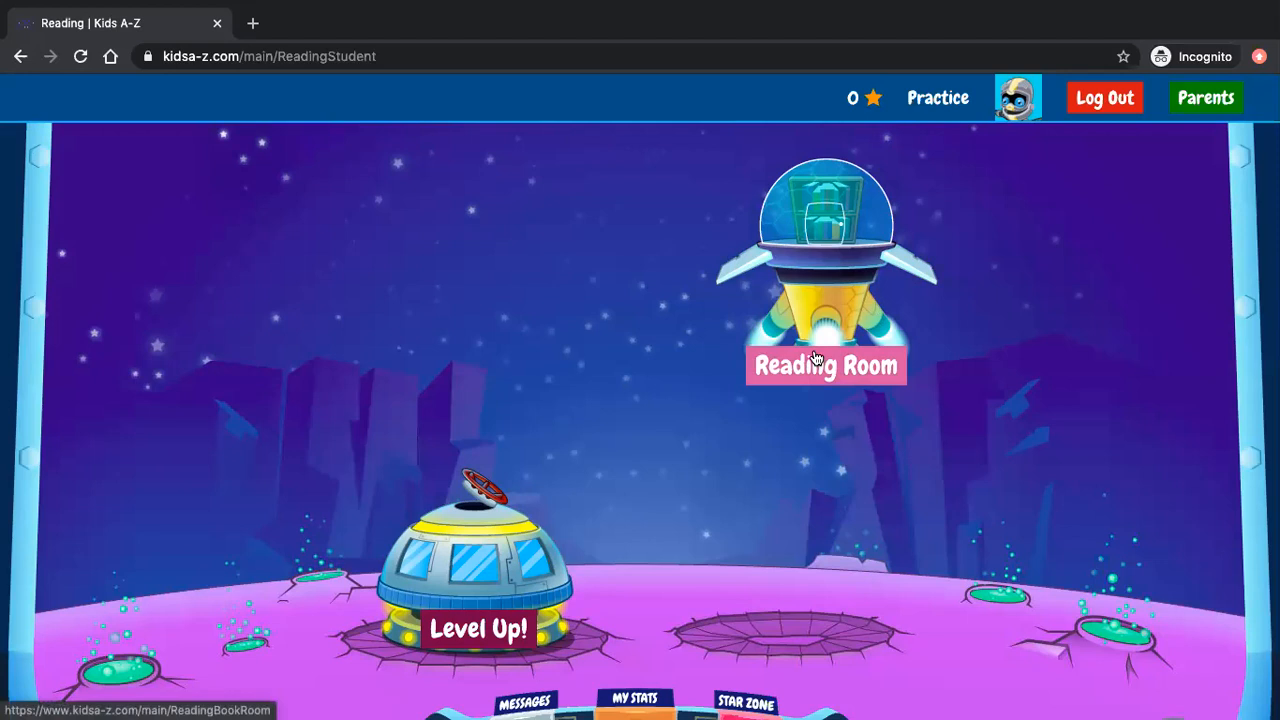
# Enter the Reading Room via the rocket to view popular Level B books.
pyautogui.click(824, 365)
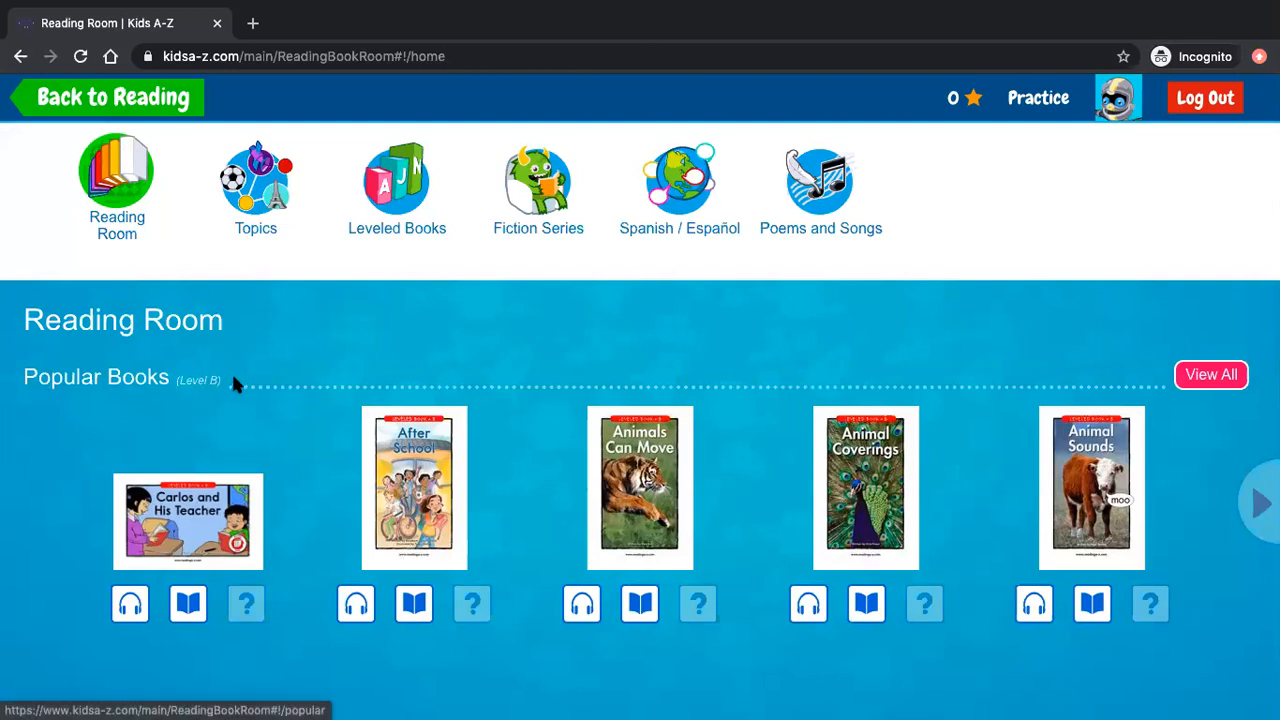
pyautogui.moveTo(215, 388)
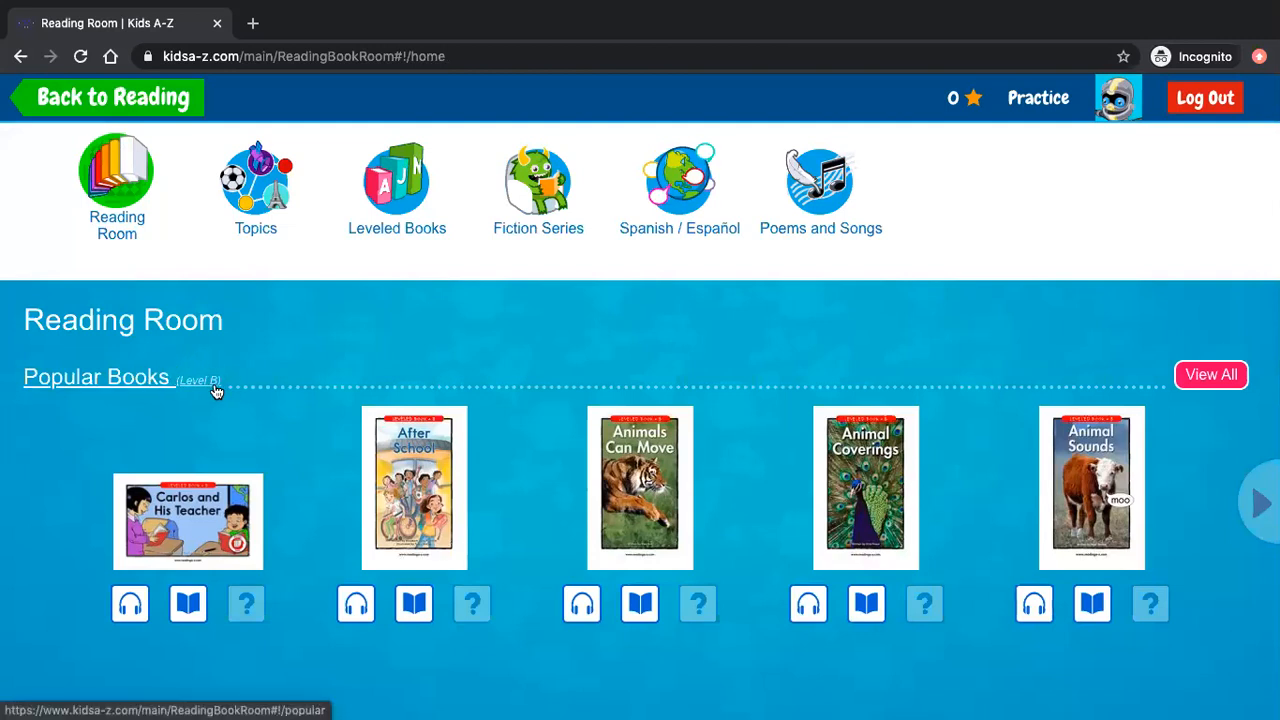
pyautogui.moveTo(1007, 475)
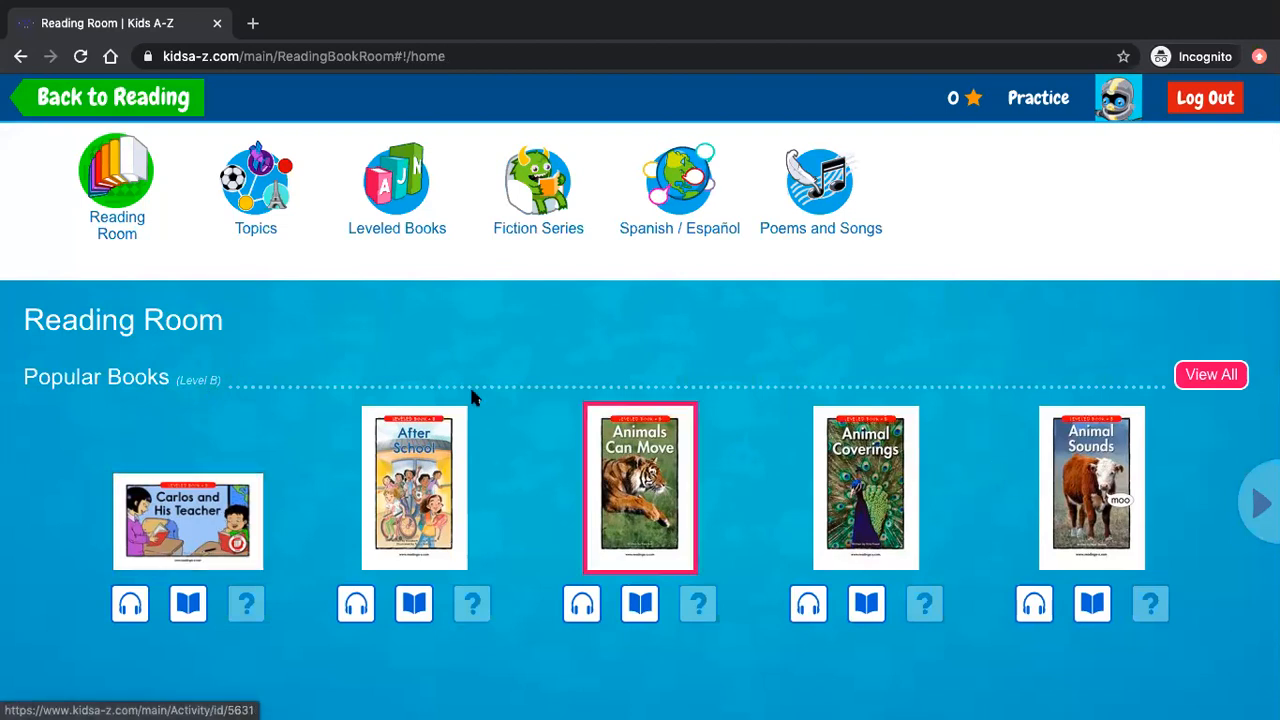
pyautogui.moveTo(397, 188)
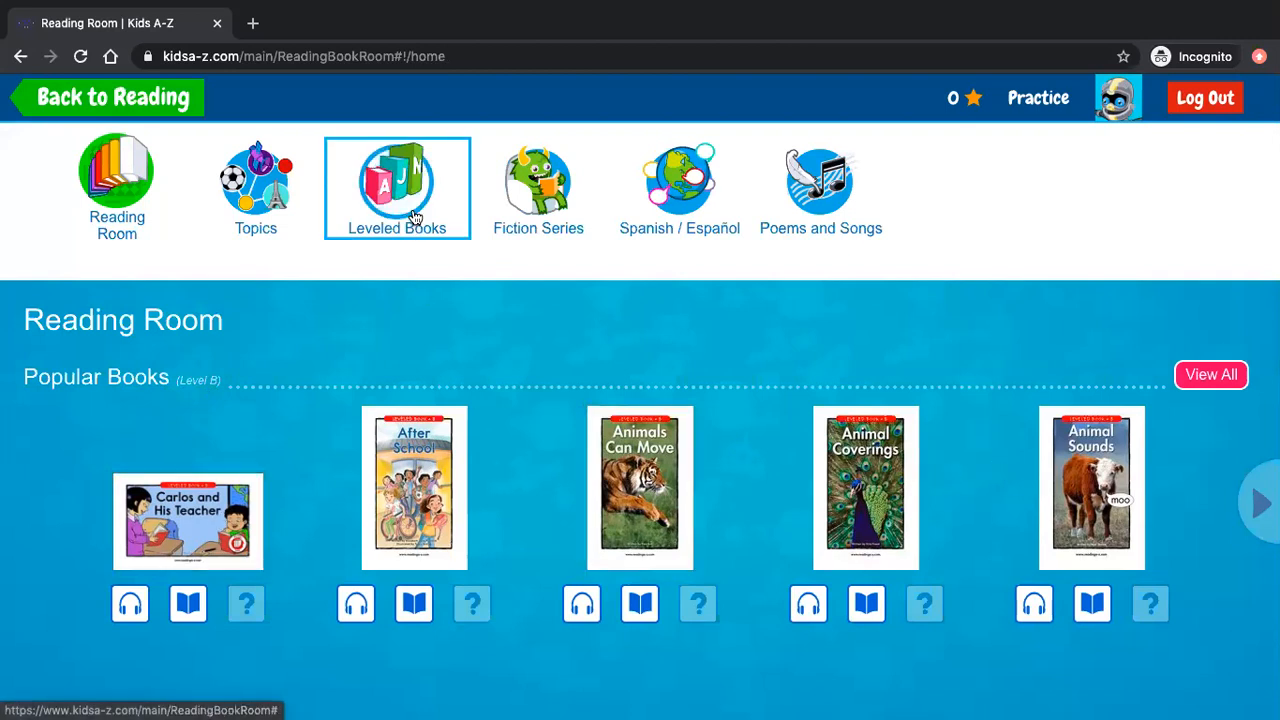
pyautogui.click(397, 186)
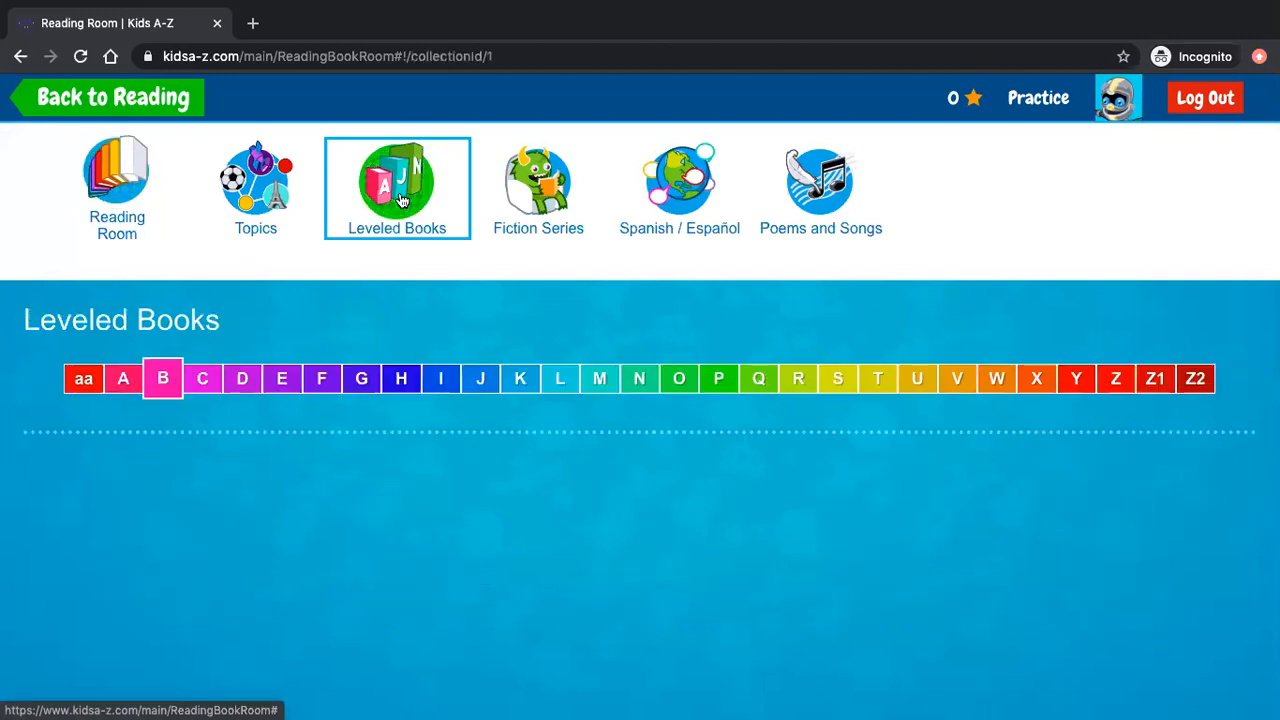
pyautogui.click(400, 378)
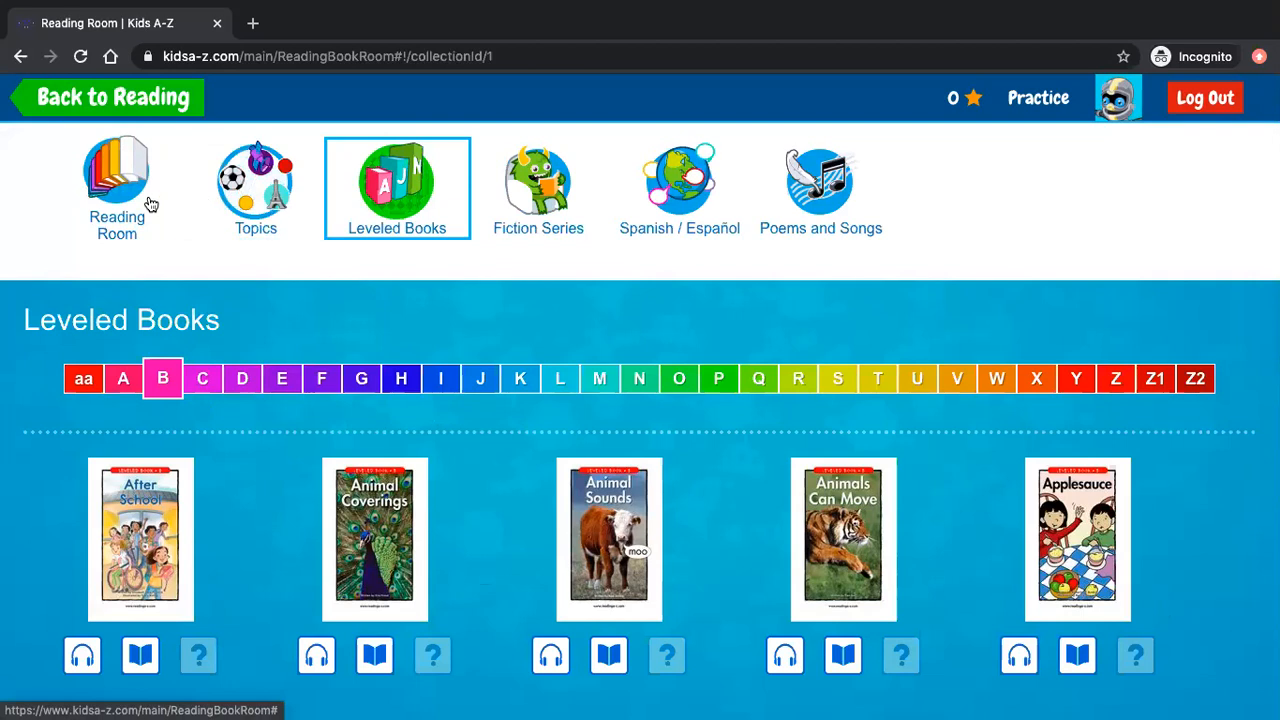
pyautogui.click(116, 185)
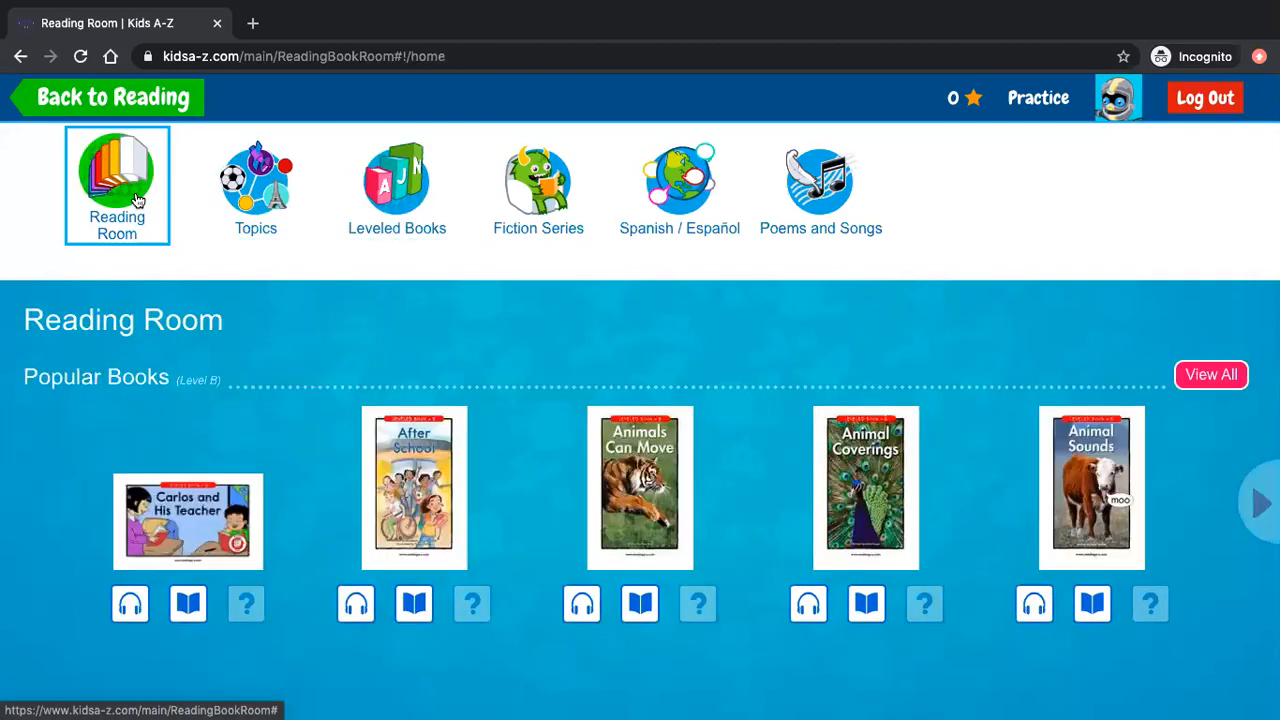
pyautogui.moveTo(443, 408)
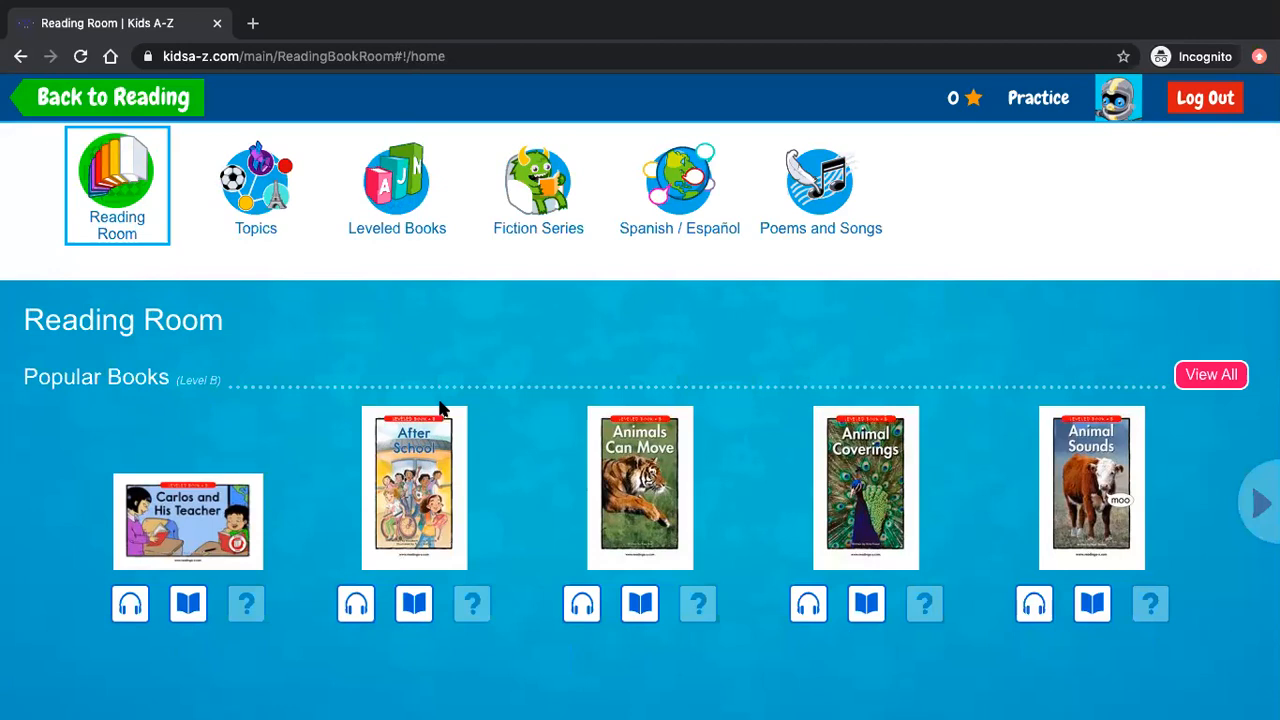
pyautogui.moveTo(905, 338)
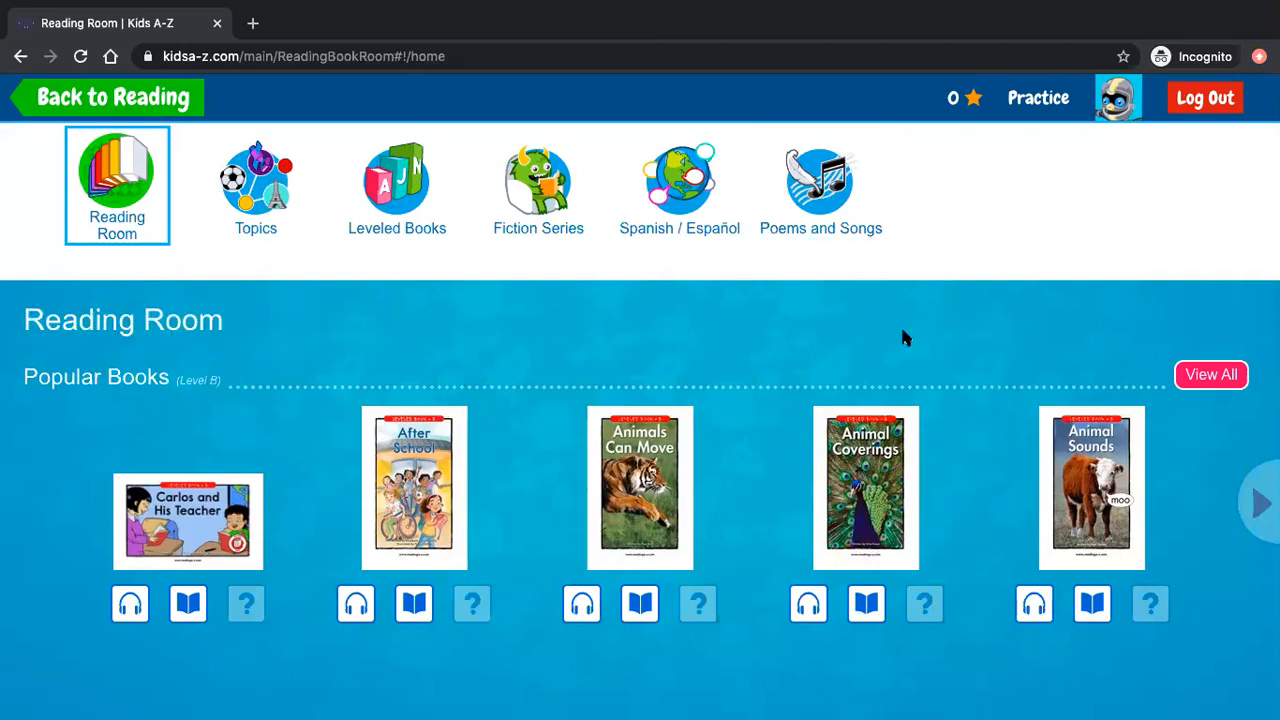
pyautogui.moveTo(1187, 248)
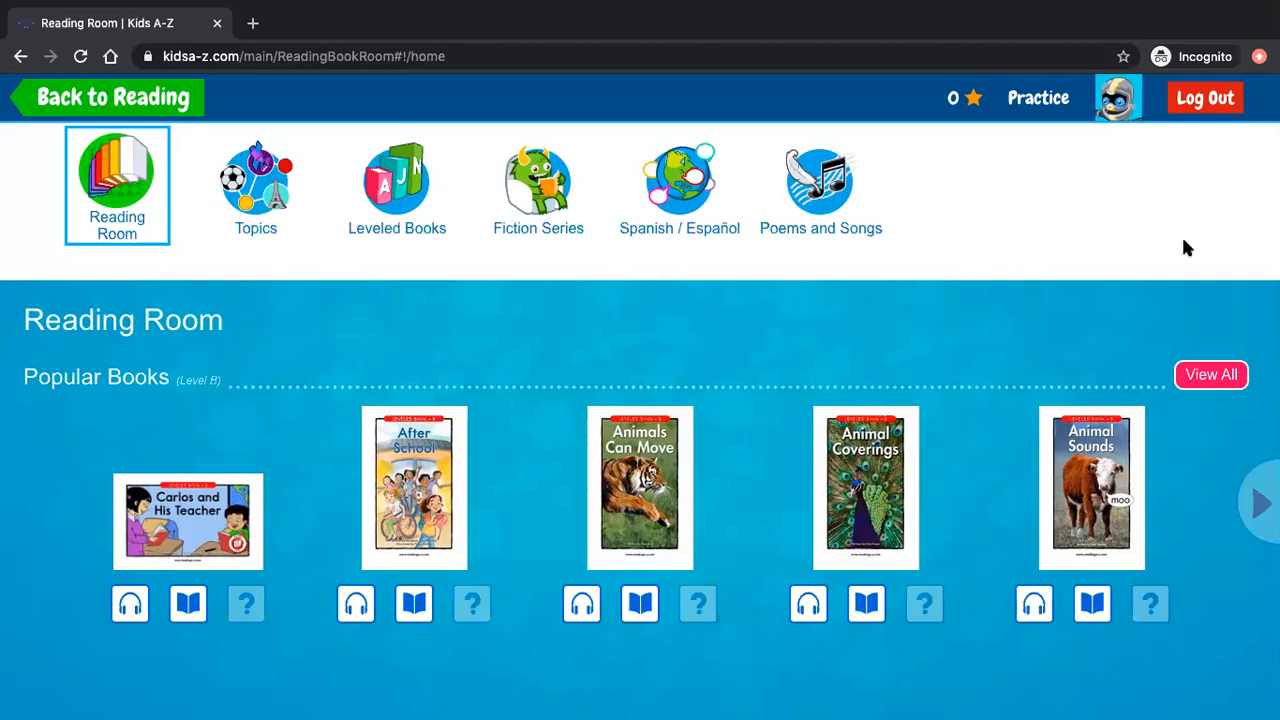
pyautogui.moveTo(1055, 45)
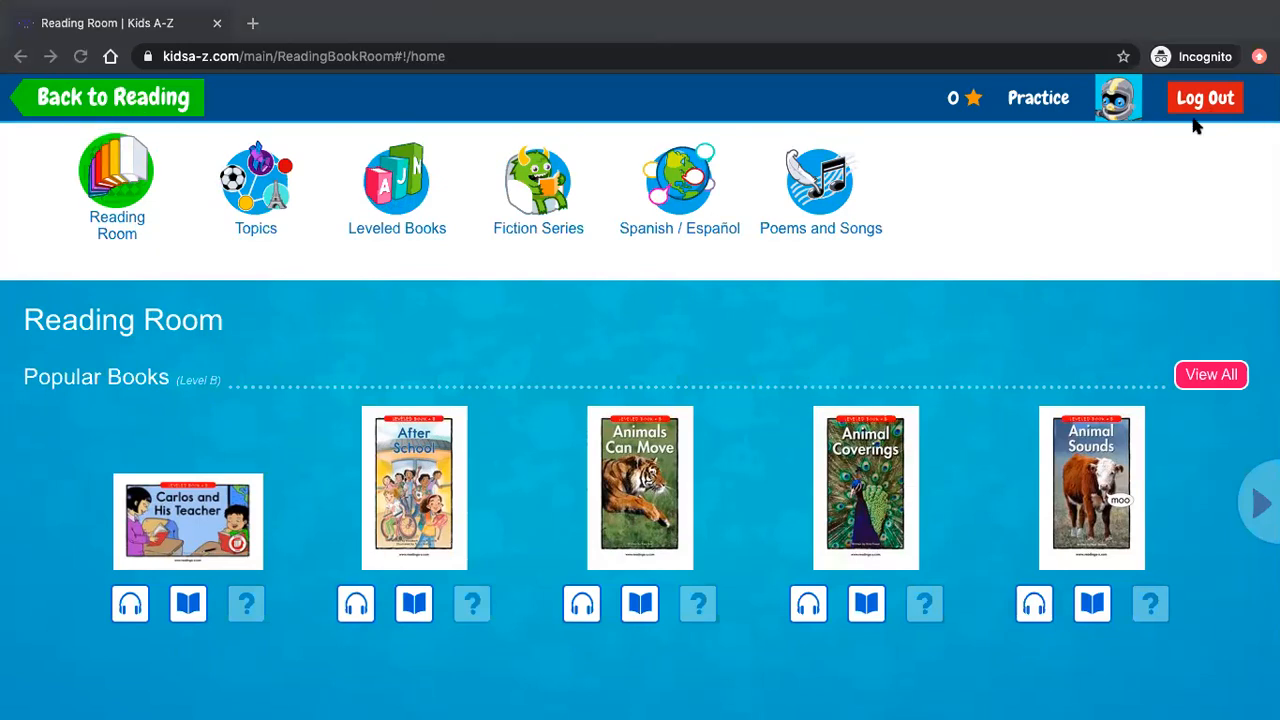
pyautogui.moveTo(975, 528)
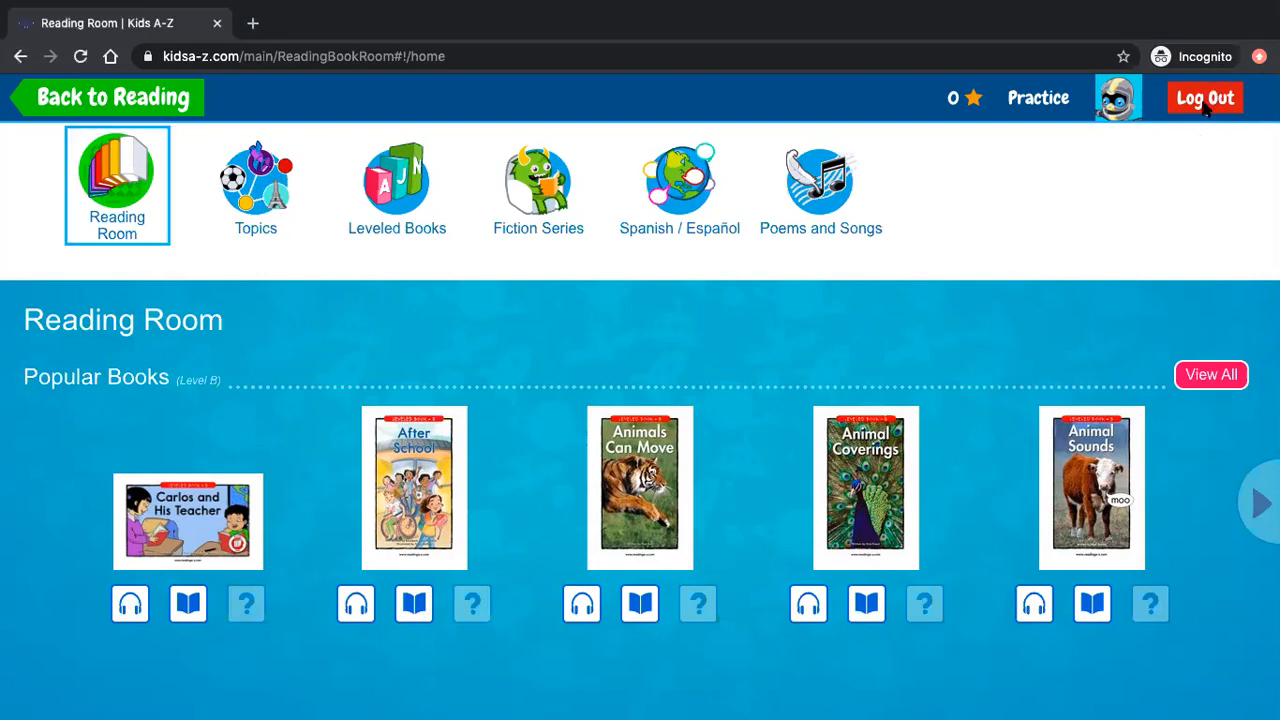
# Log out the Practice student from the top-right header.
pyautogui.click(1205, 97)
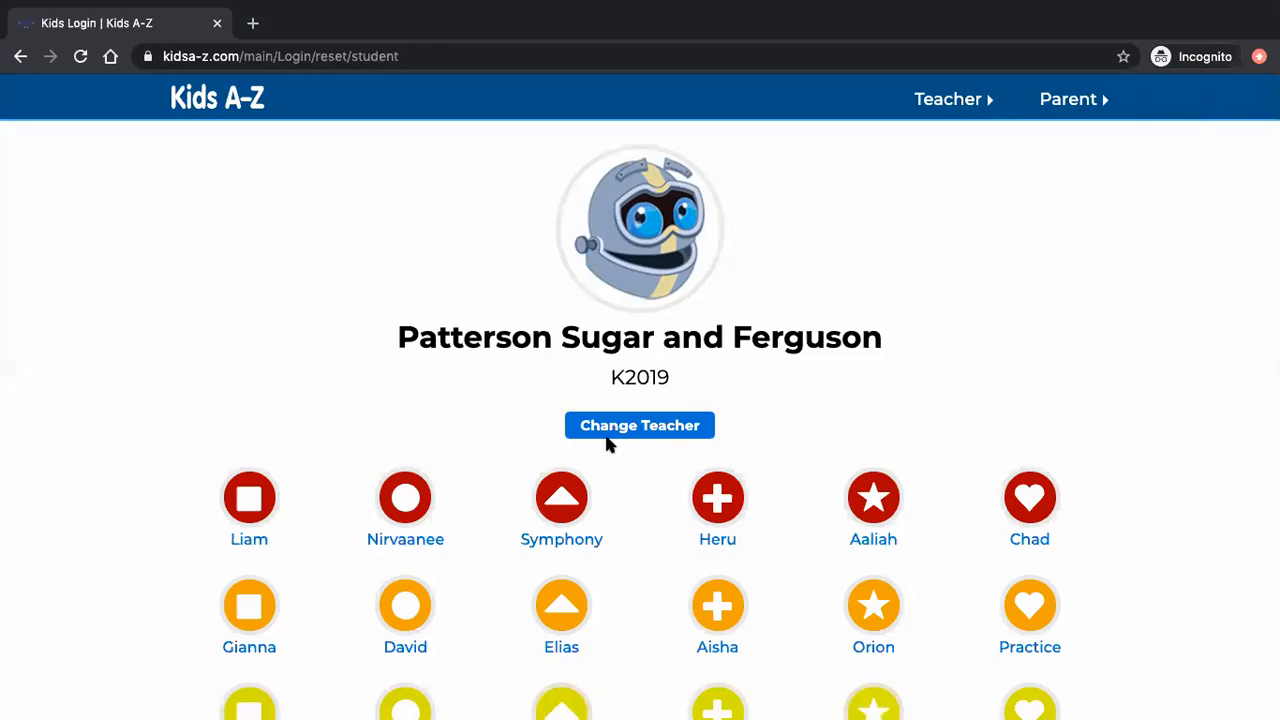
# Change teacher to return to the K2019 teacher username login page.
pyautogui.click(639, 425)
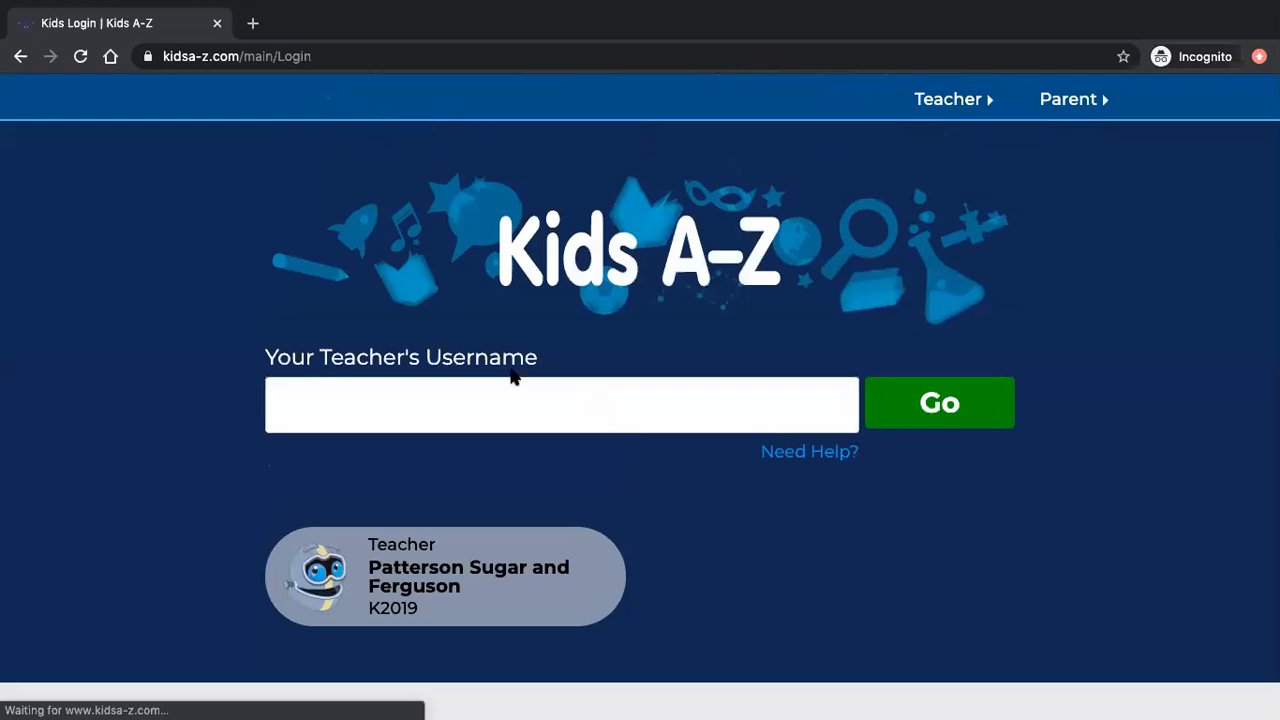
pyautogui.click(560, 403)
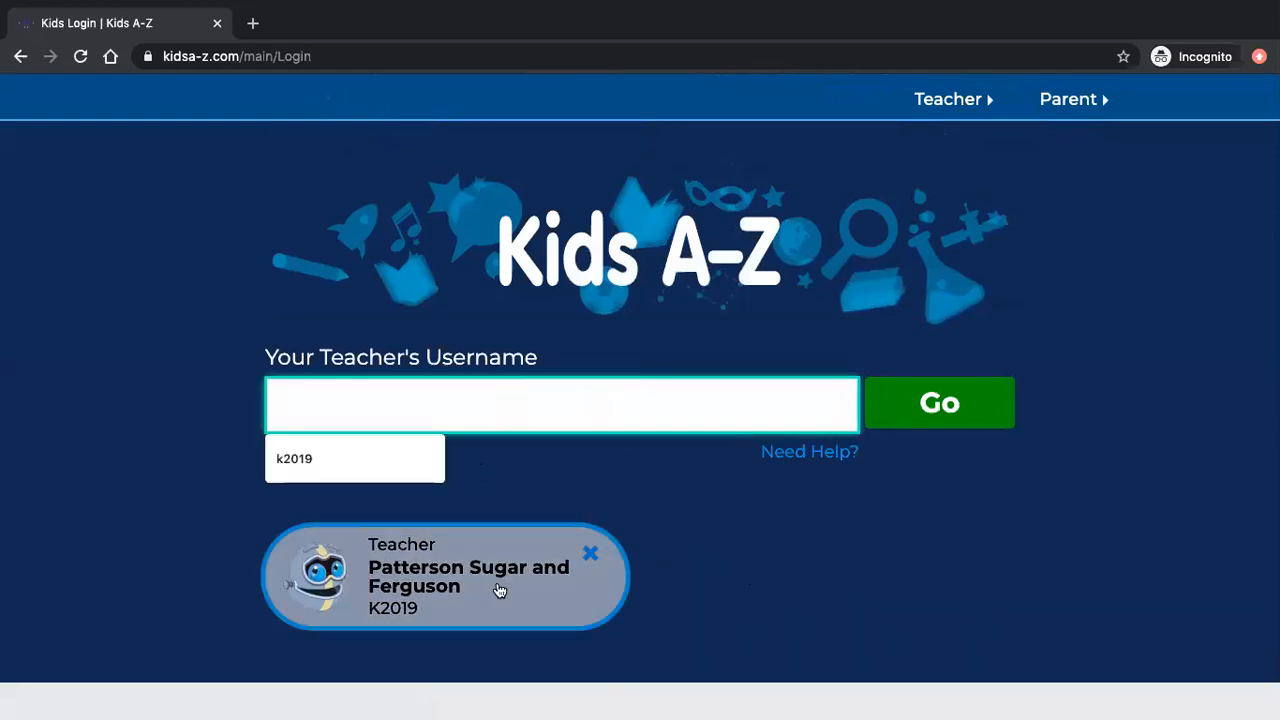
pyautogui.moveTo(800, 630)
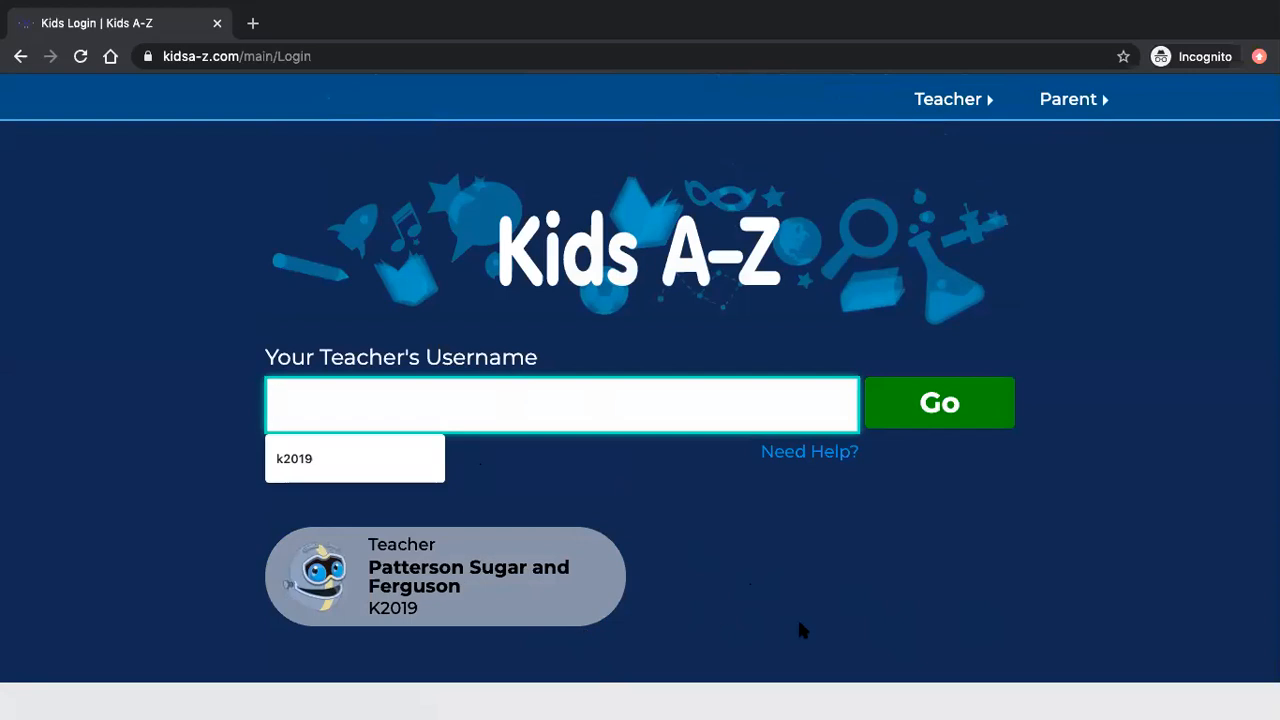
pyautogui.moveTo(655, 10)
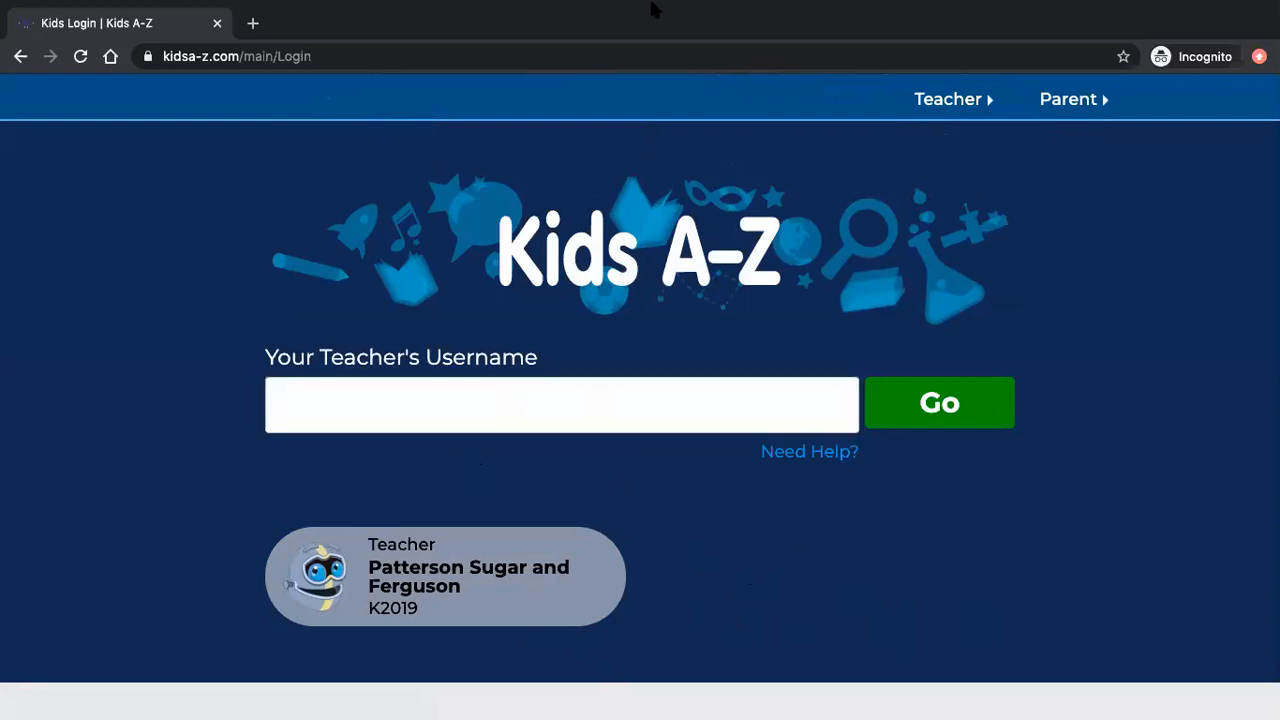